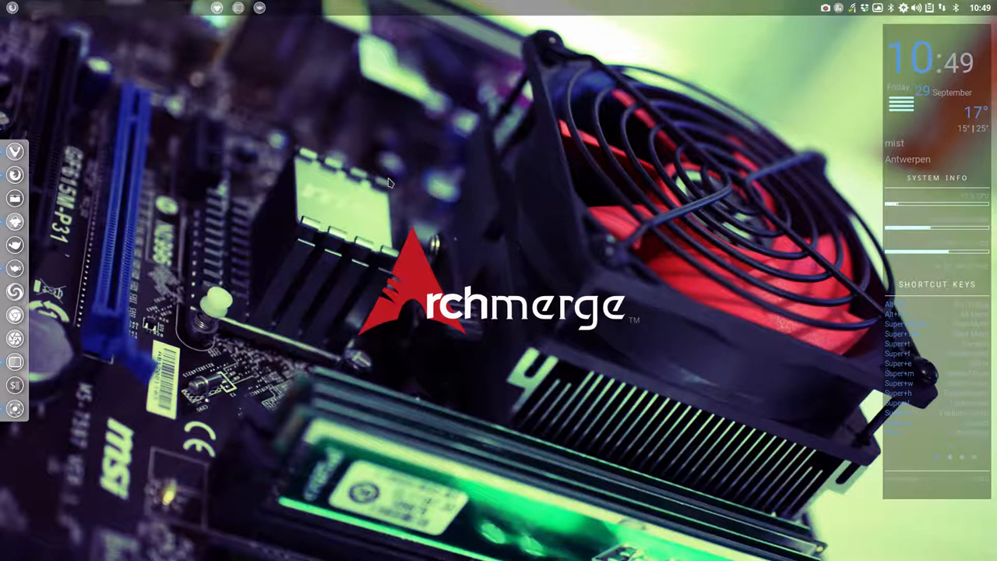
pyautogui.moveTo(337, 330)
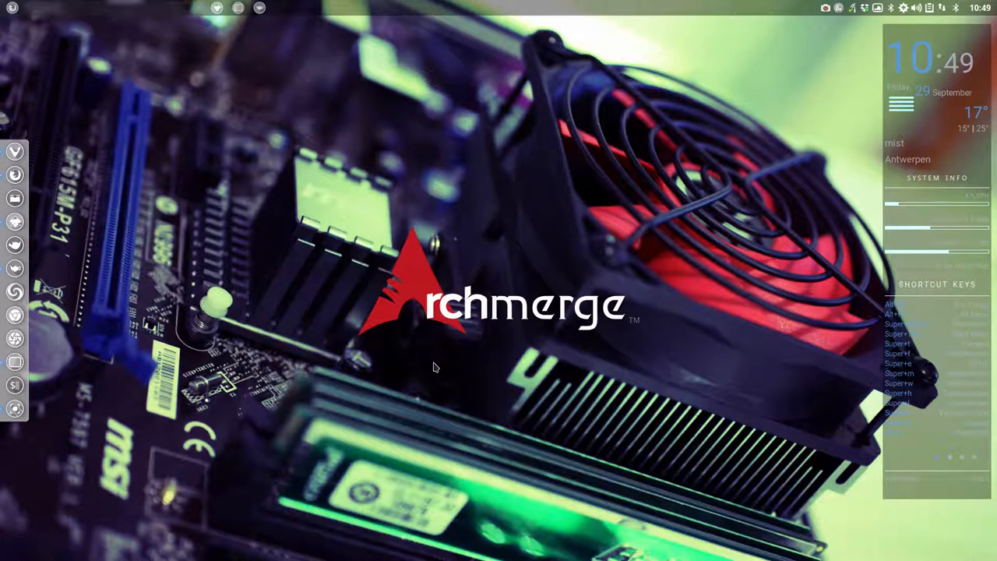
pyautogui.moveTo(926, 114)
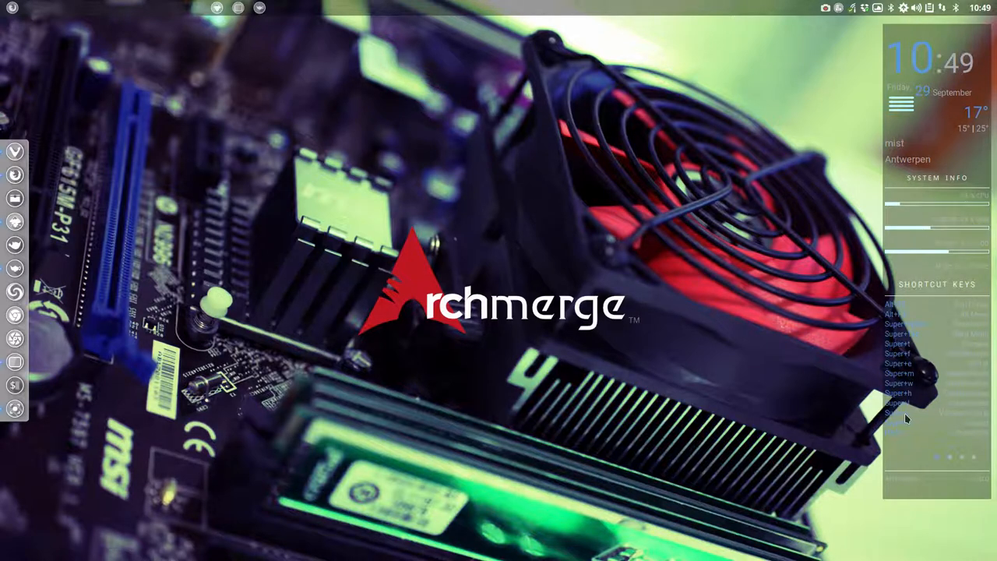
pyautogui.moveTo(209, 220)
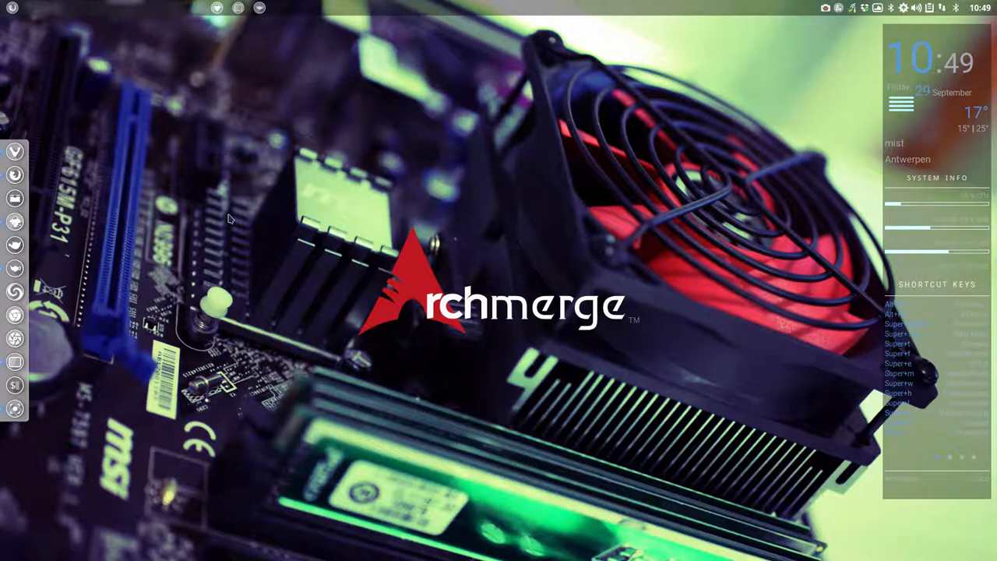
pyautogui.moveTo(121, 261)
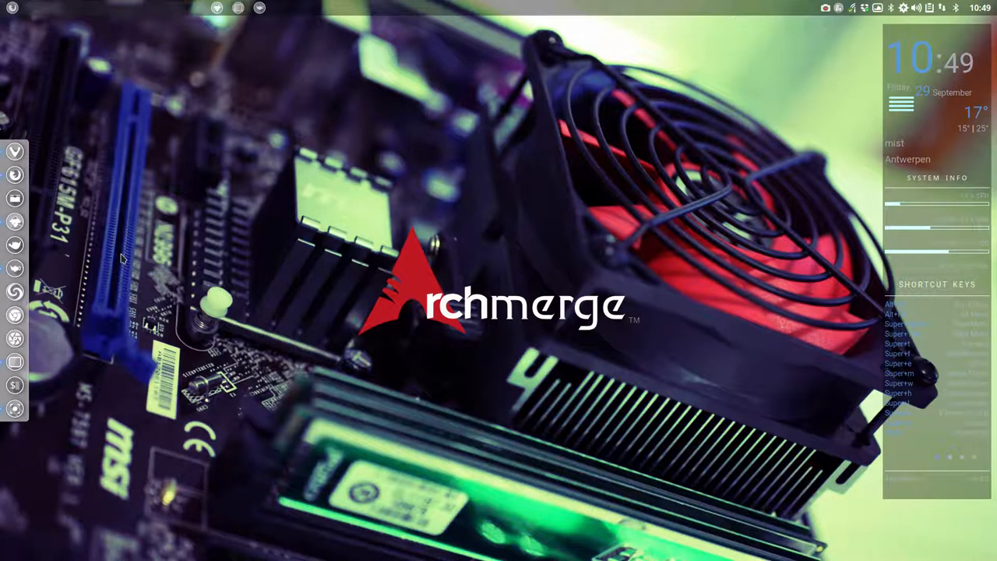
pyautogui.moveTo(935, 349)
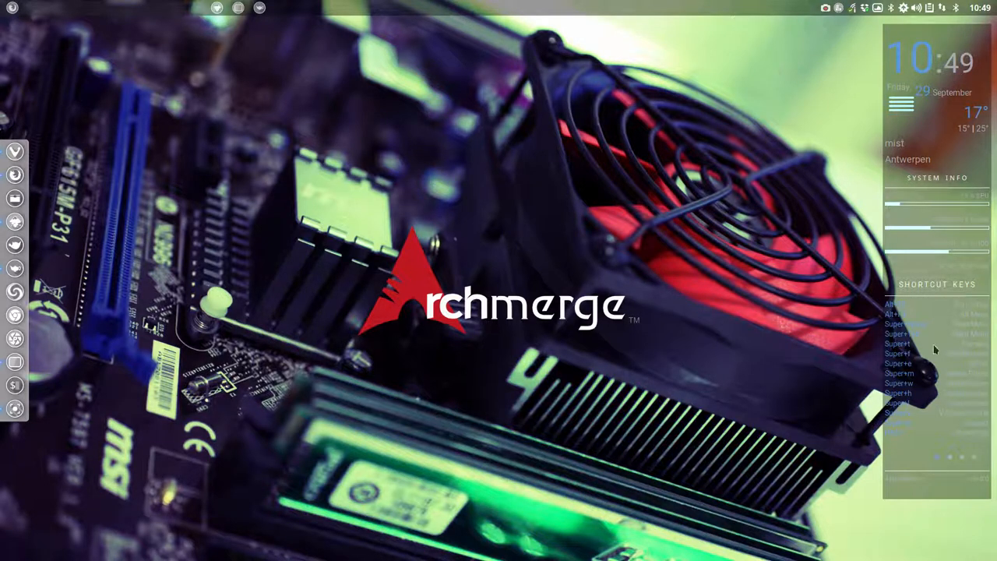
pyautogui.moveTo(929, 399)
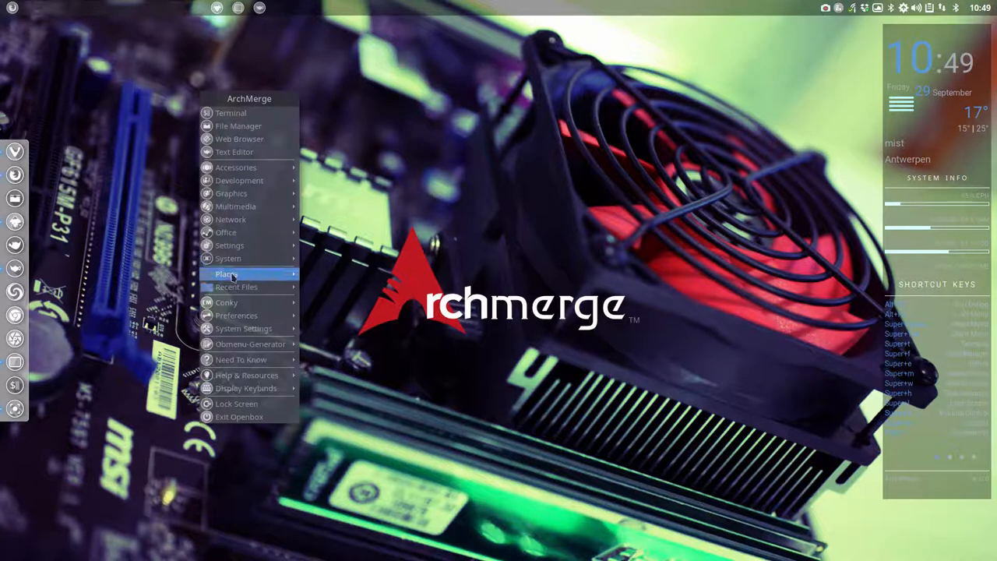
pyautogui.moveTo(234, 302)
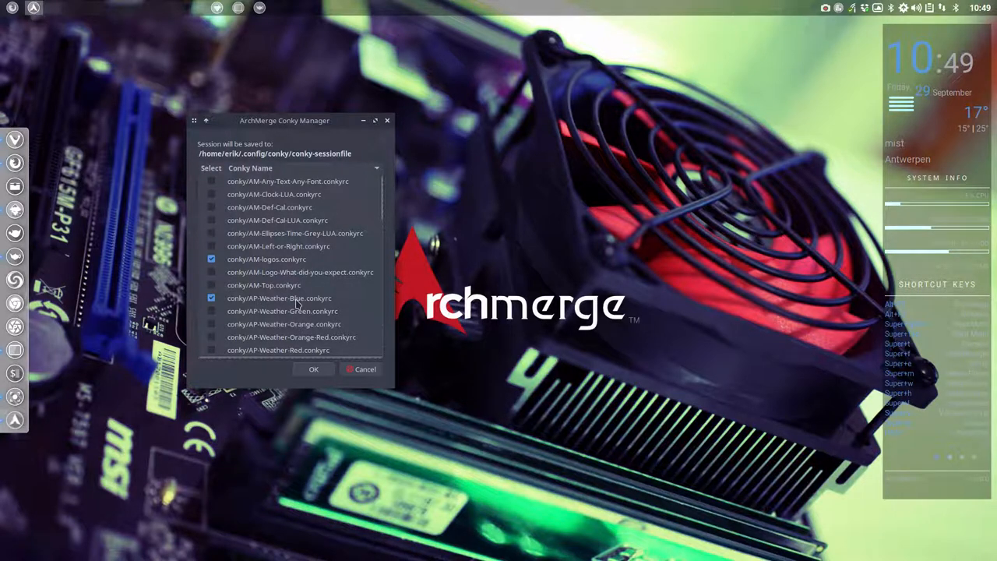
# - Apply the session with AP-Weather-Red checked in place of AP-Weather-Blue
pyautogui.moveTo(283, 120); pyautogui.dragTo(257, 112)
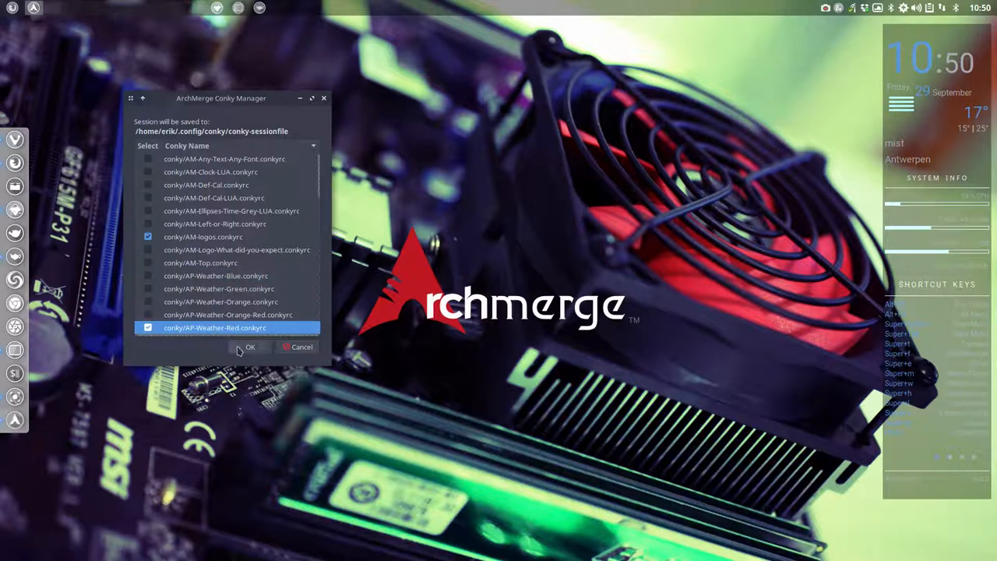
pyautogui.click(250, 346)
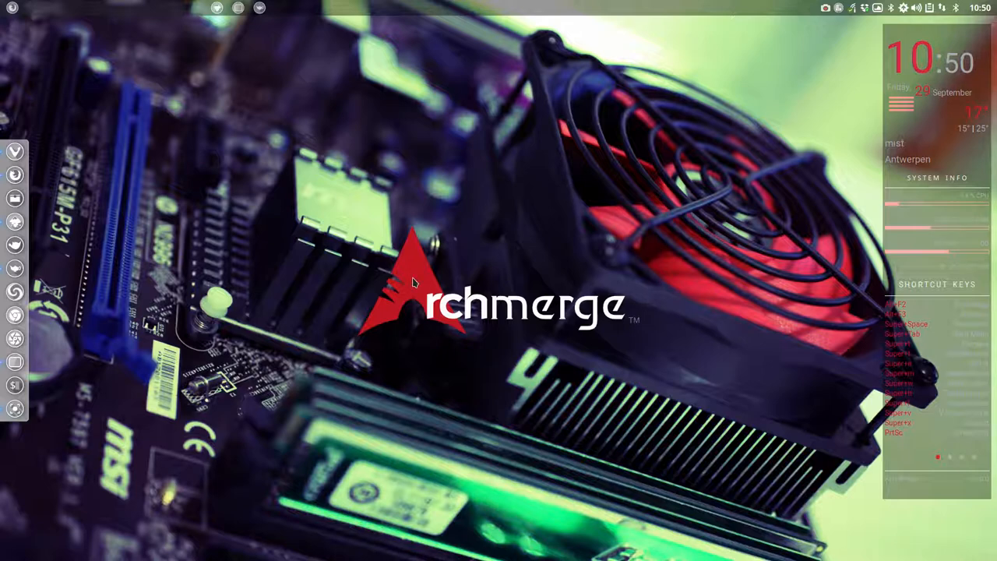
pyautogui.moveTo(919, 84)
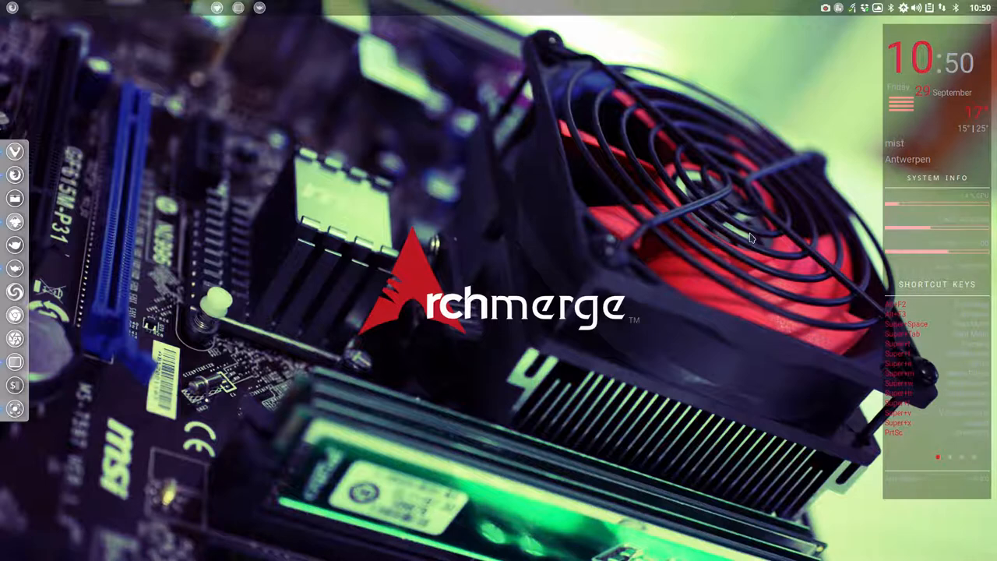
pyautogui.moveTo(900, 64)
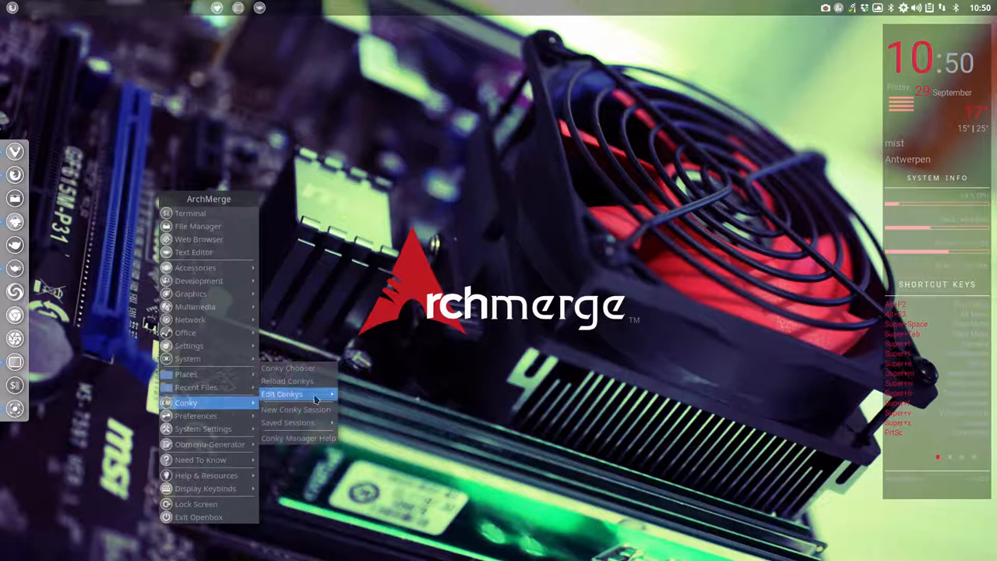
pyautogui.click(284, 392)
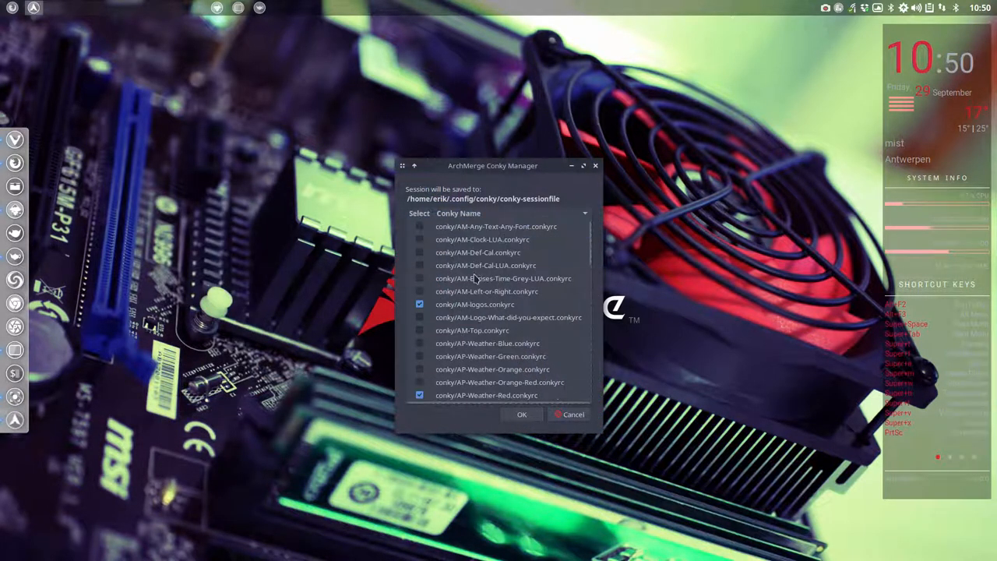
pyautogui.scroll(-3)
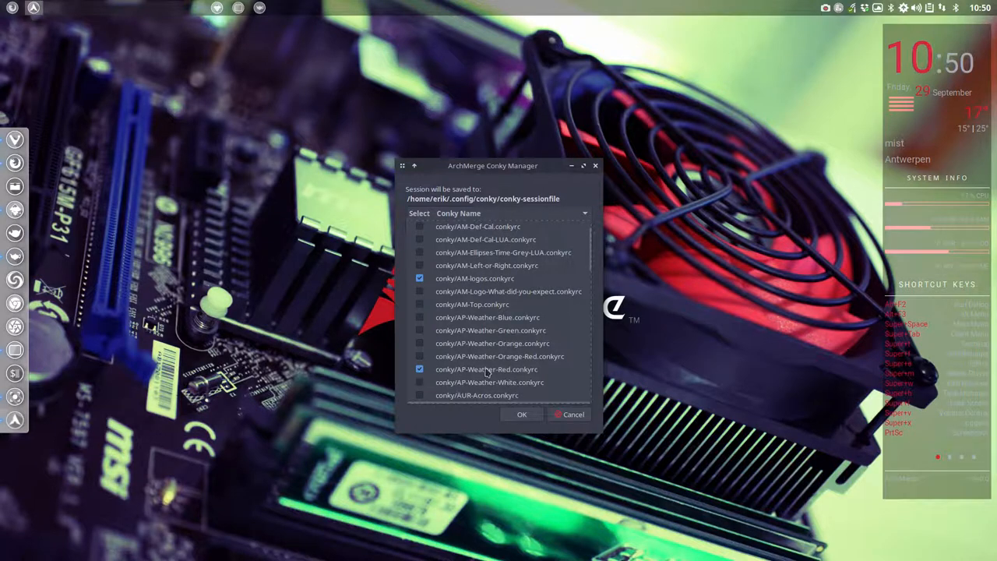
pyautogui.click(522, 415)
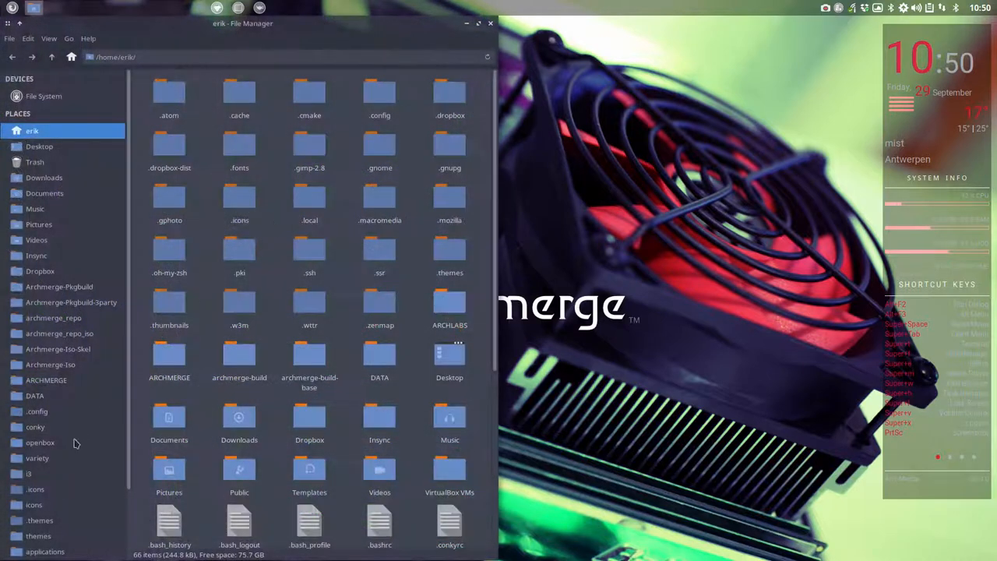
pyautogui.moveTo(308, 97)
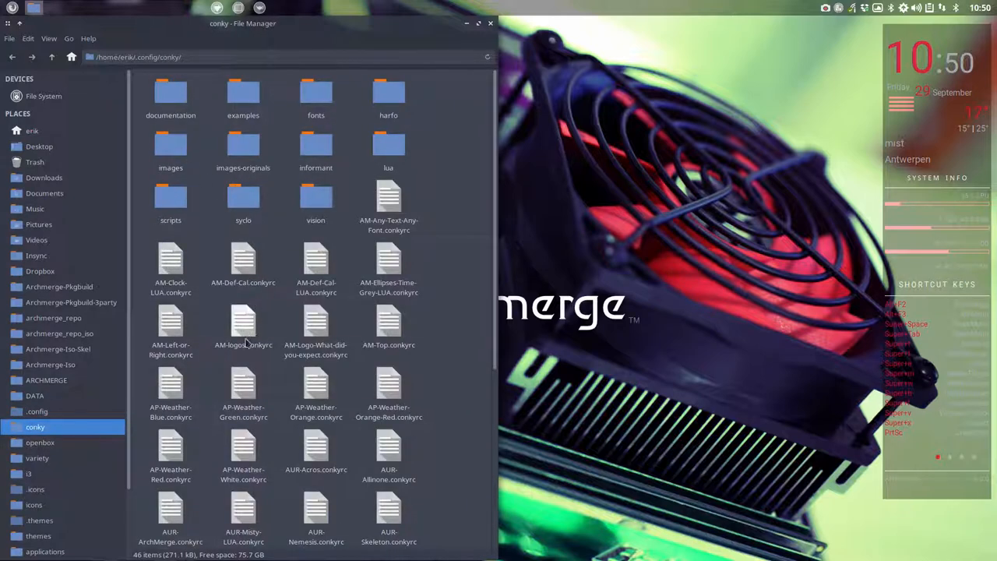
# - Locate and select AP-Weather-Red.conkyrc in the conky folder to duplicate it
pyautogui.scroll(-3)
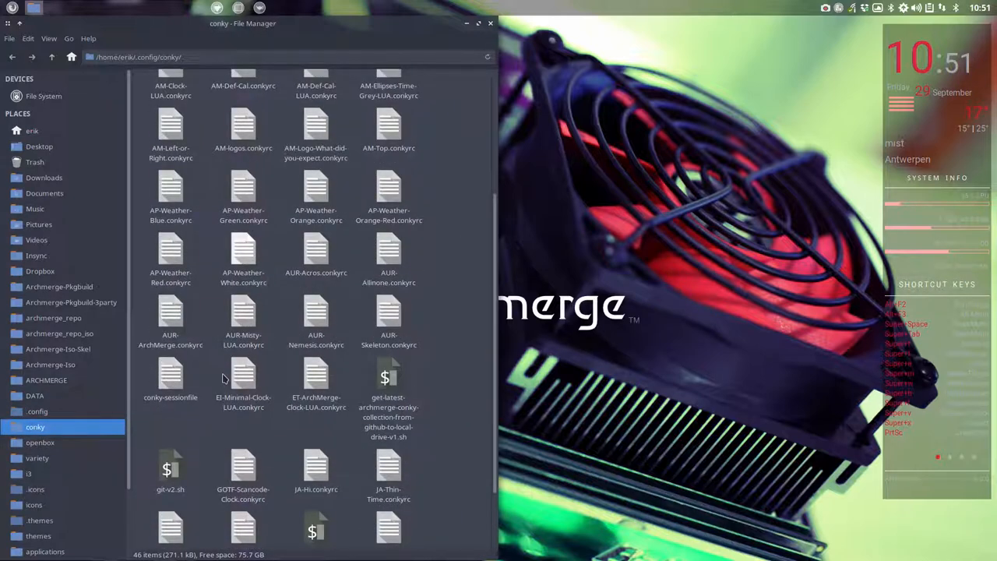
pyautogui.moveTo(321, 194)
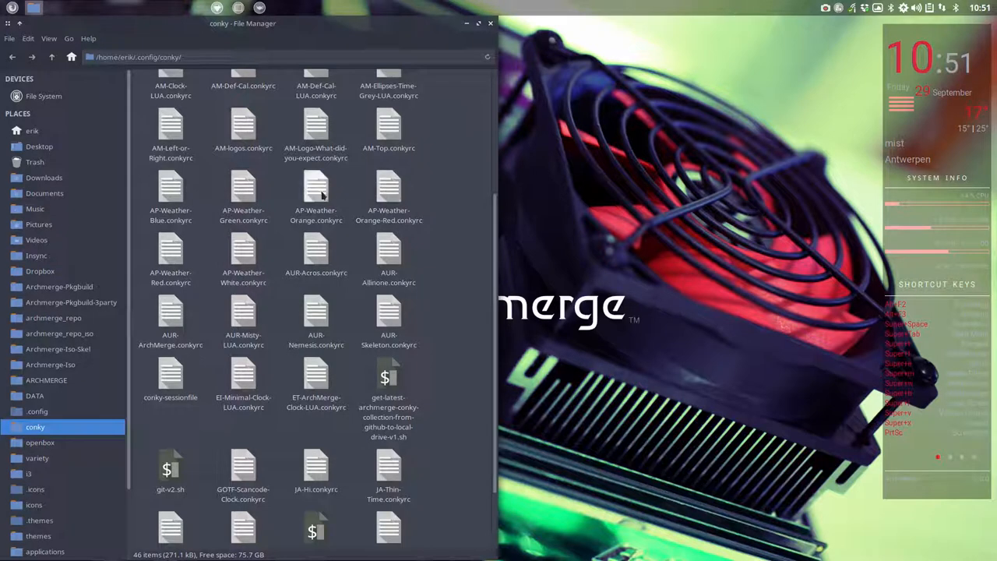
pyautogui.click(317, 195)
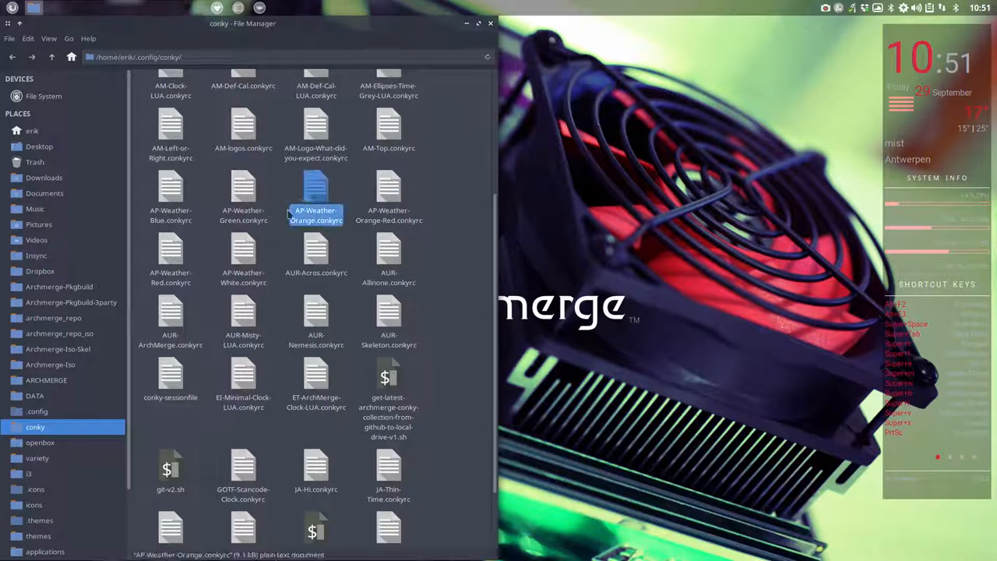
pyautogui.click(170, 257)
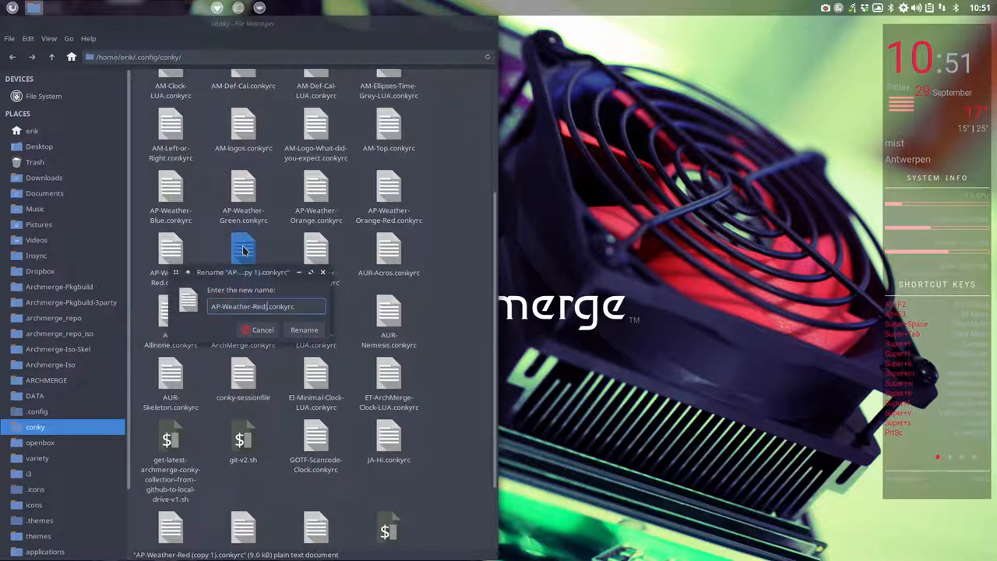
# - Rename the copy to AP-Weather-Red-Erik.conkyrc and apply it as the session conky
pyautogui.write('-Er')
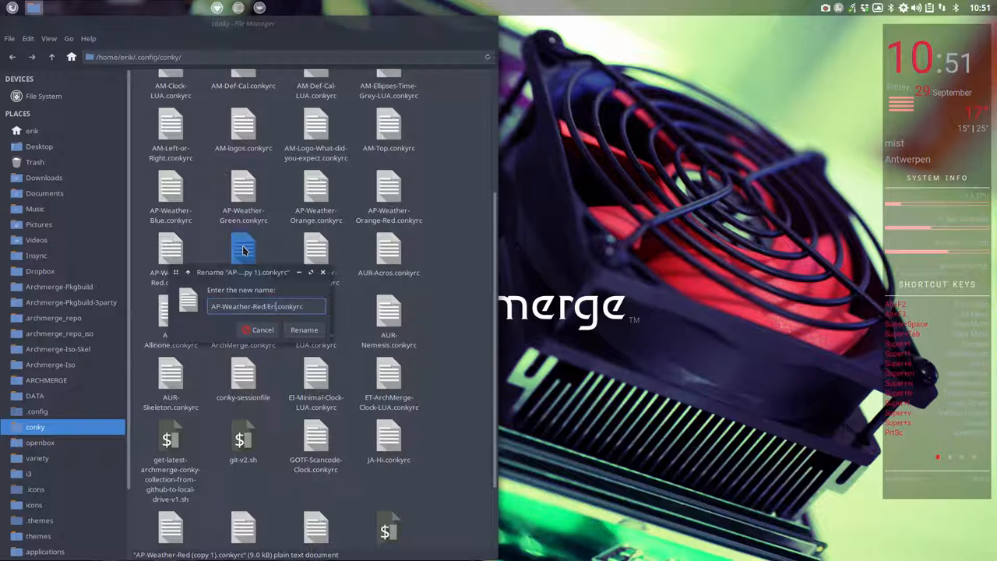
pyautogui.click(304, 331)
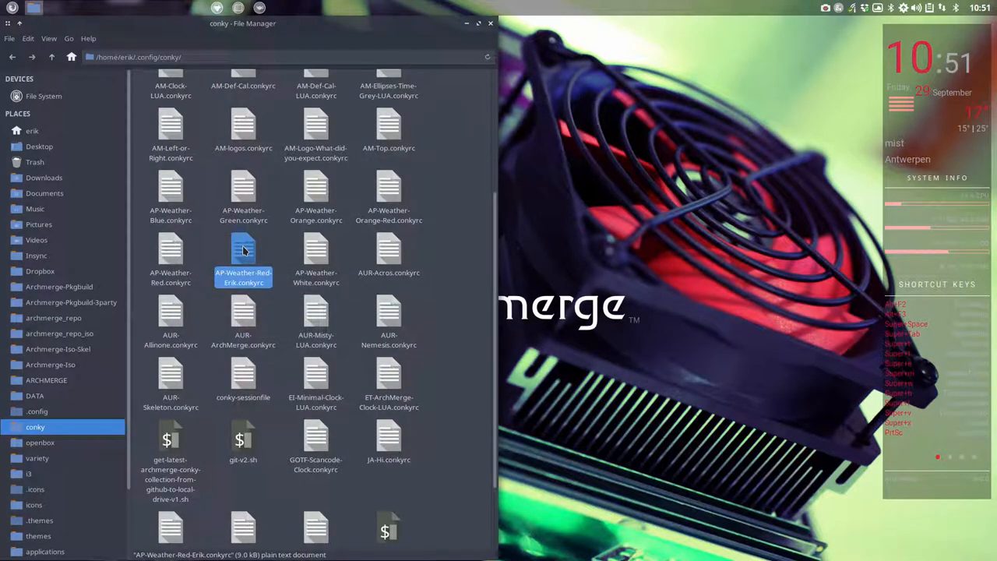
pyautogui.moveTo(670, 321)
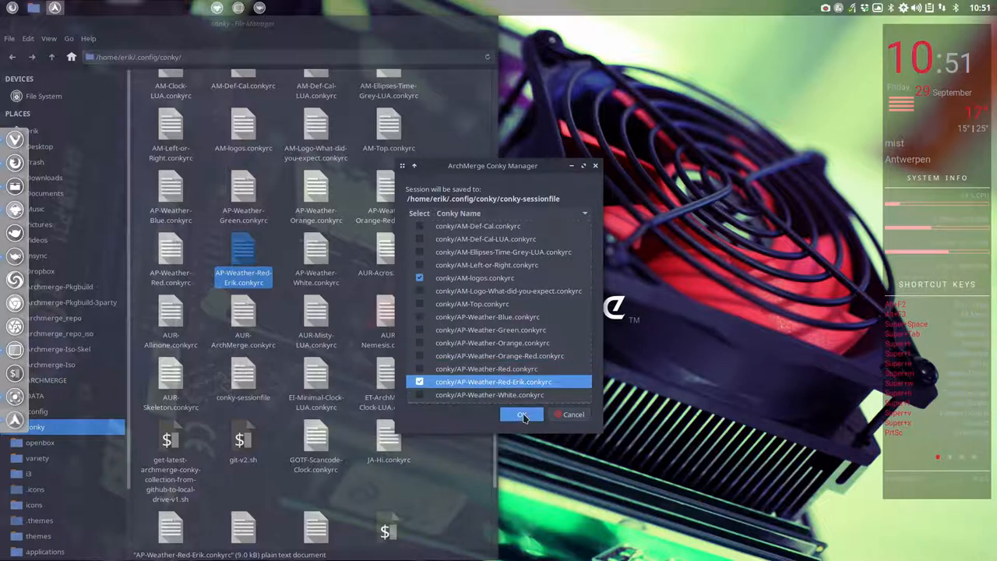
pyautogui.click(520, 415)
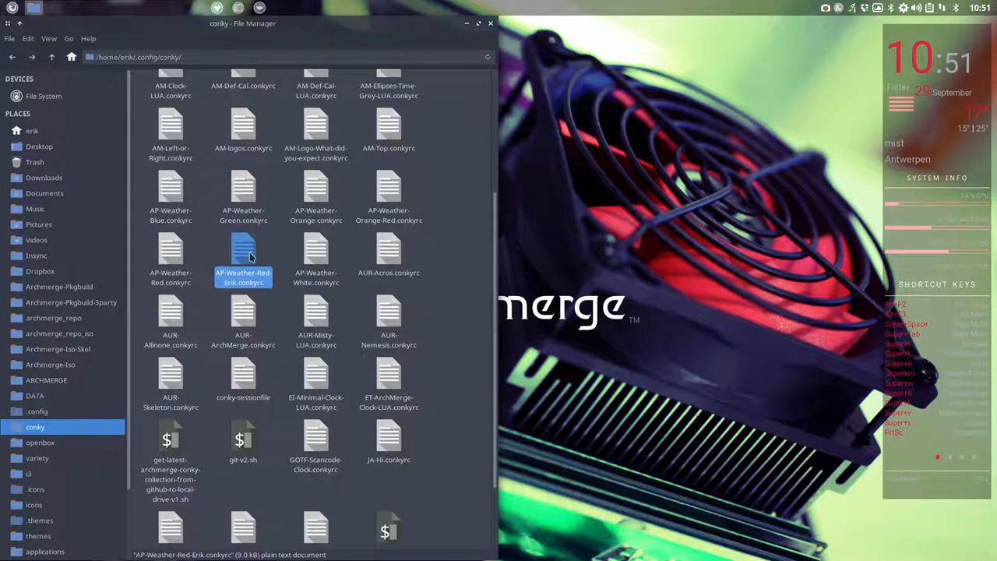
# - View AP-Weather-Red-Erik.conkyrc in Sublime Text down to its Color Scheme section
pyautogui.doubleClick(243, 257)
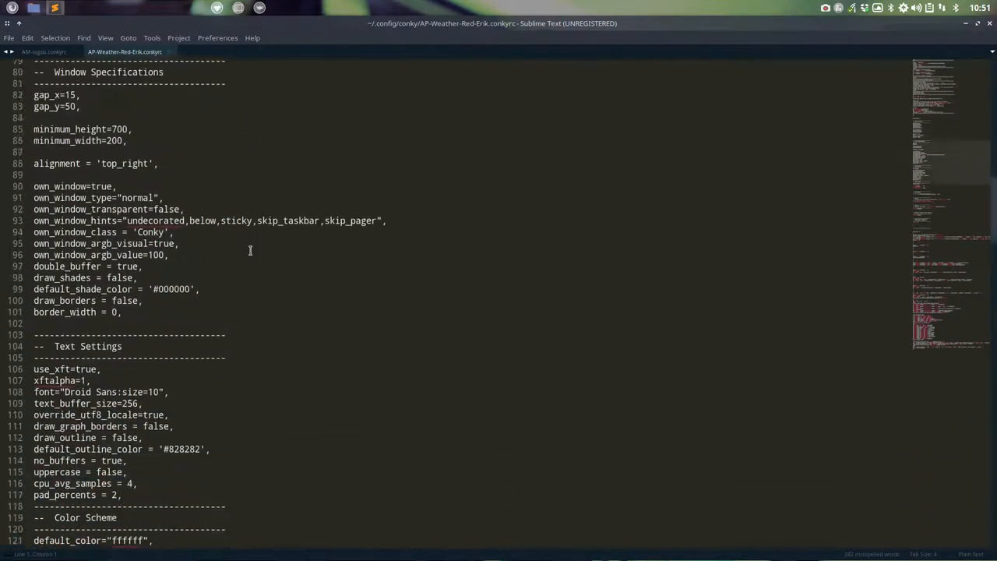
pyautogui.scroll(-3)
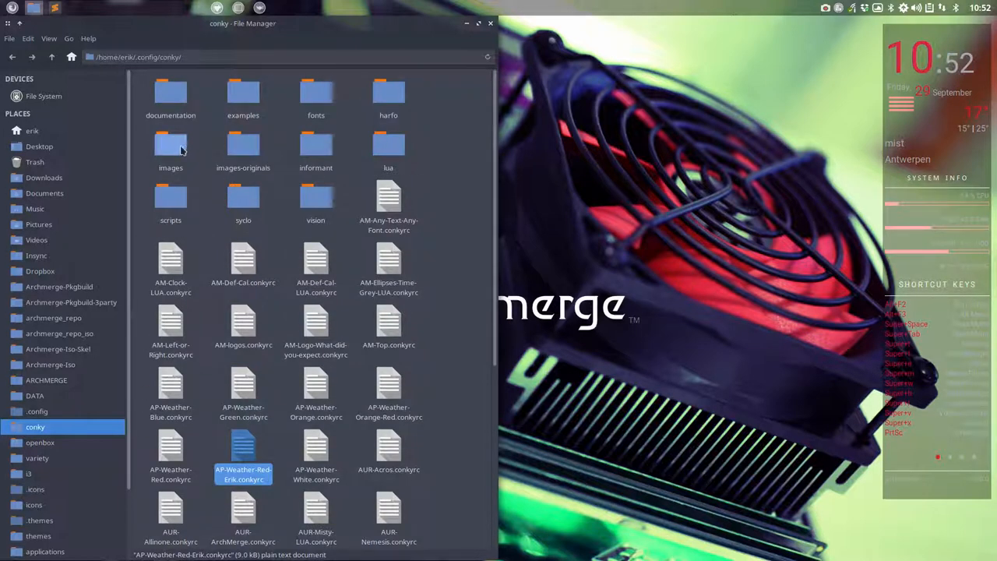
# - Select archmerge-text-cp-rw.svg in the images folder
pyautogui.doubleClick(170, 143)
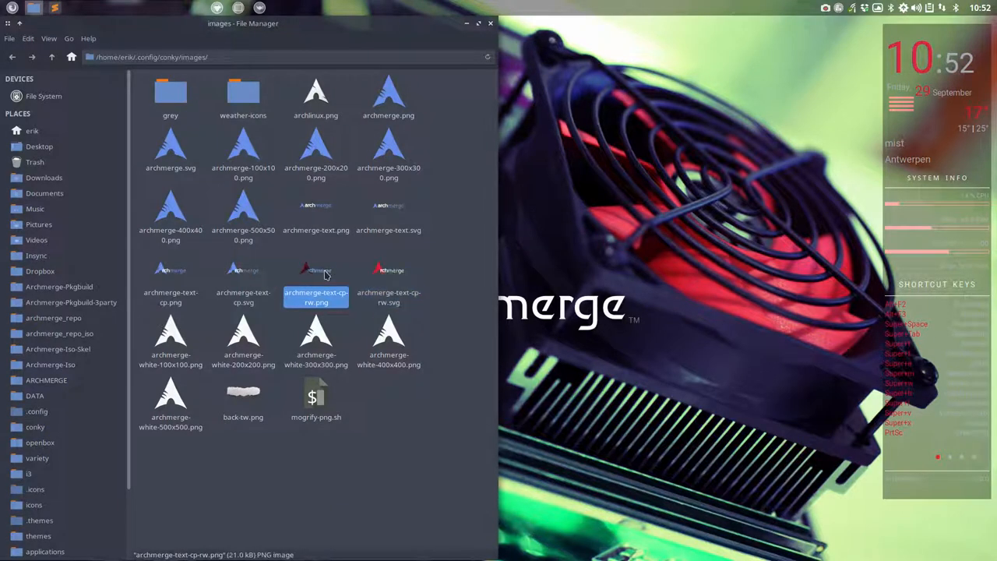
pyautogui.click(388, 277)
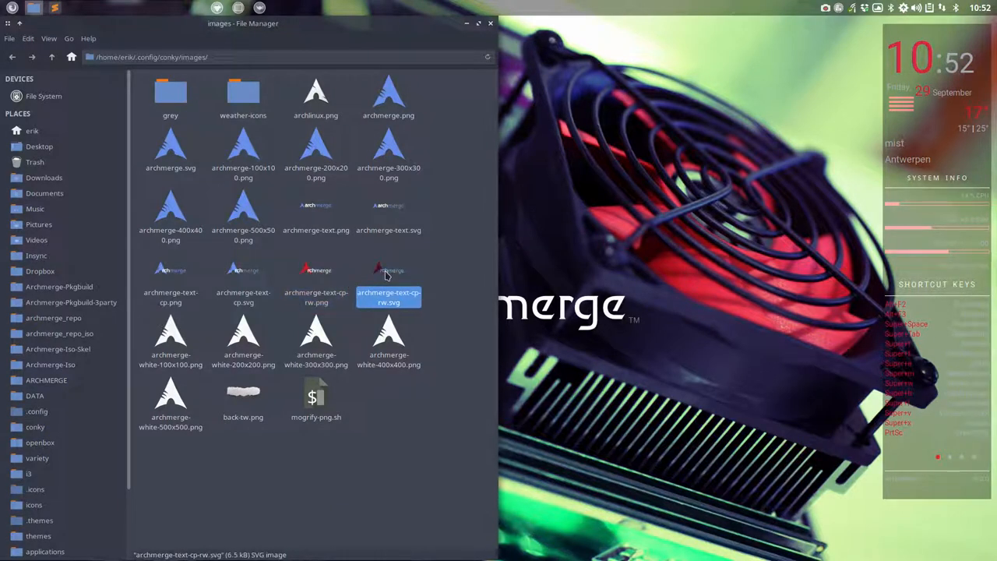
# - Inspect the red logo shape's colour in archmerge-text-cp-rw.svg in Inkscape
pyautogui.doubleClick(388, 274)
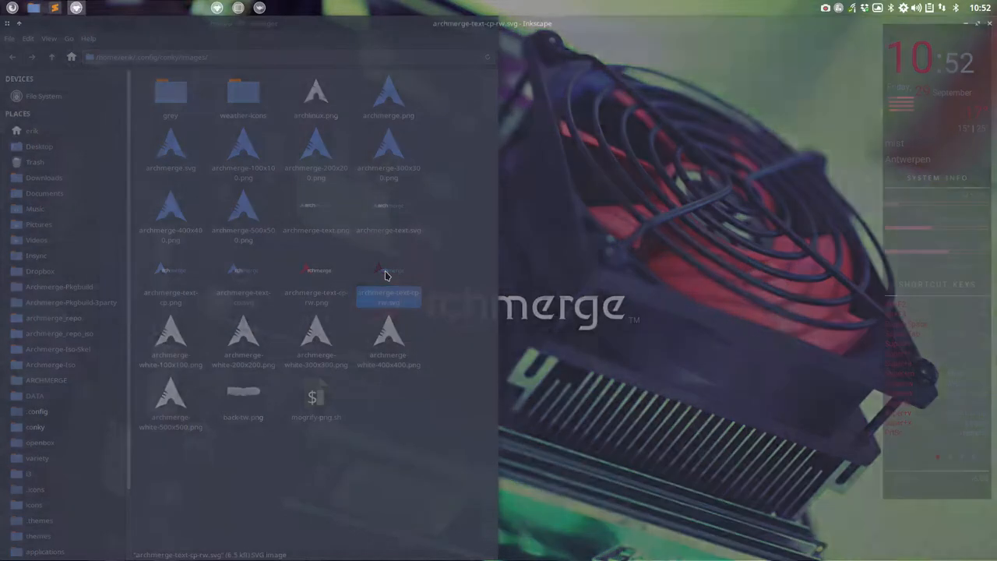
pyautogui.doubleClick(388, 278)
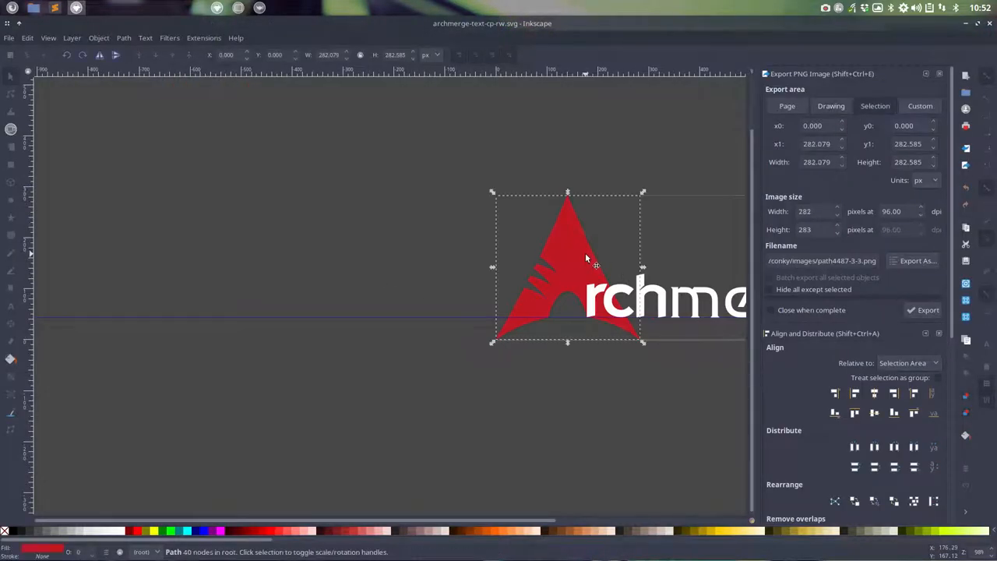
pyautogui.moveTo(894, 380)
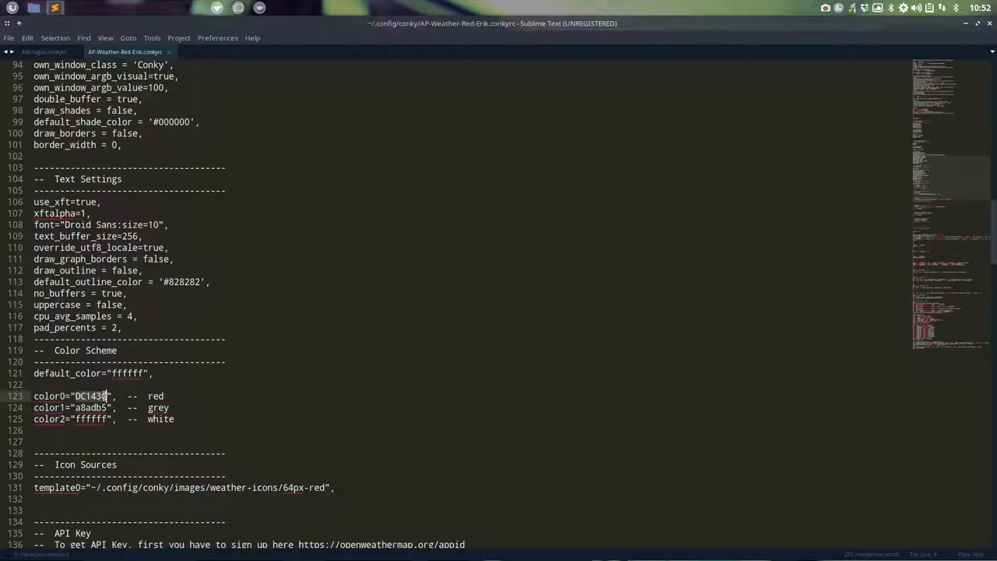
# - Replace the color0 value on line 123 with c01723ff, the logo's red
pyautogui.write('c01723ff')
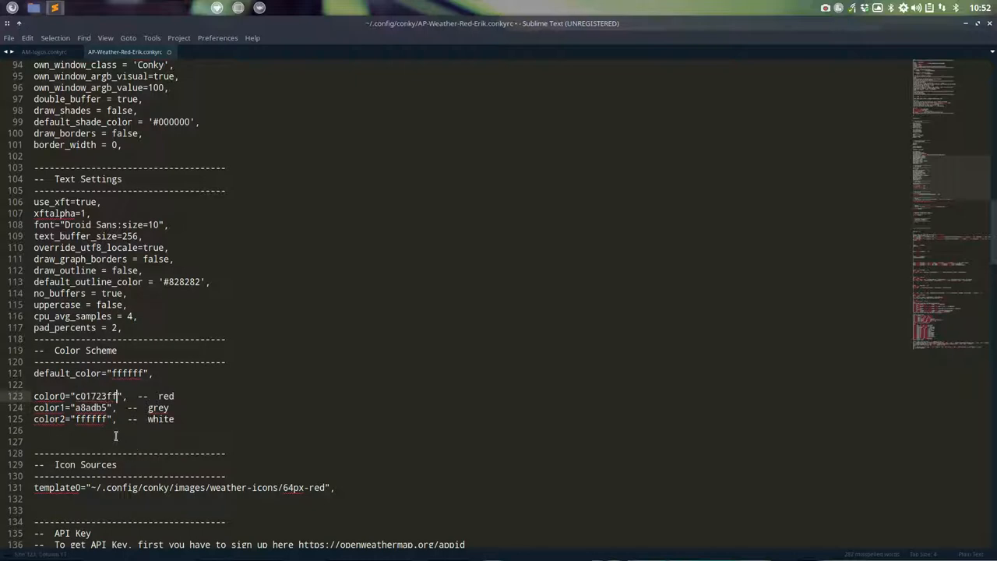
pyautogui.click(124, 408)
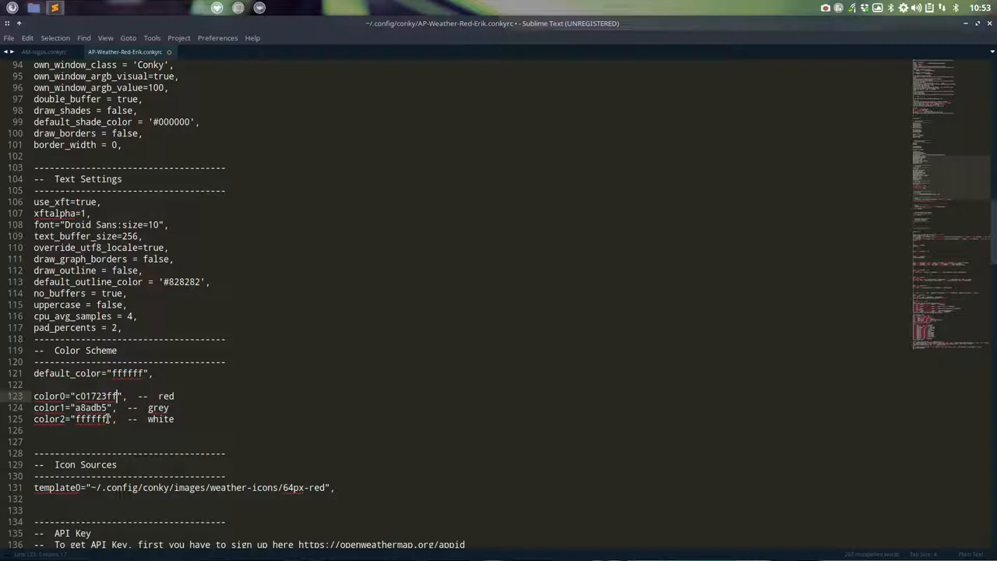
pyautogui.click(100, 419)
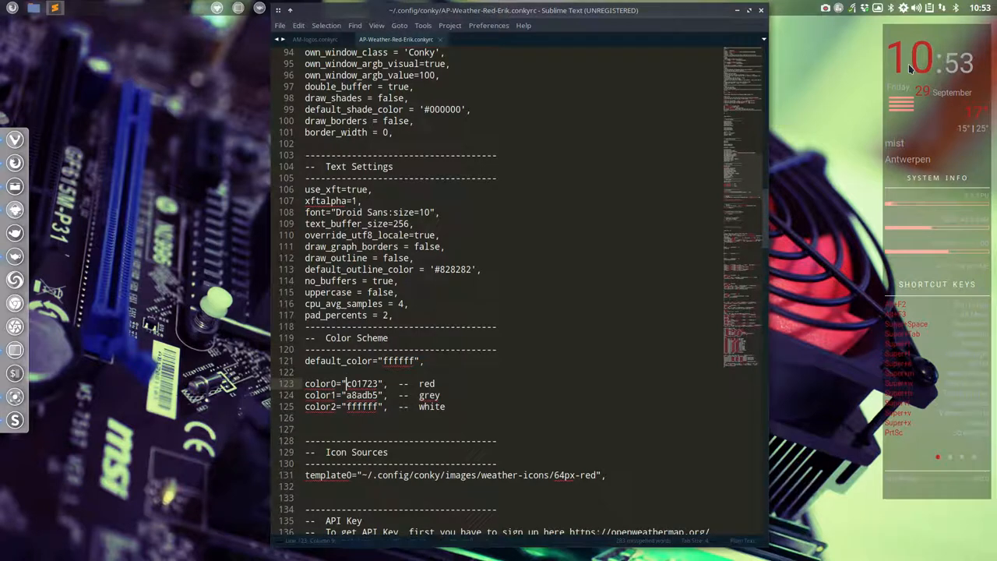
pyautogui.moveTo(727, 22)
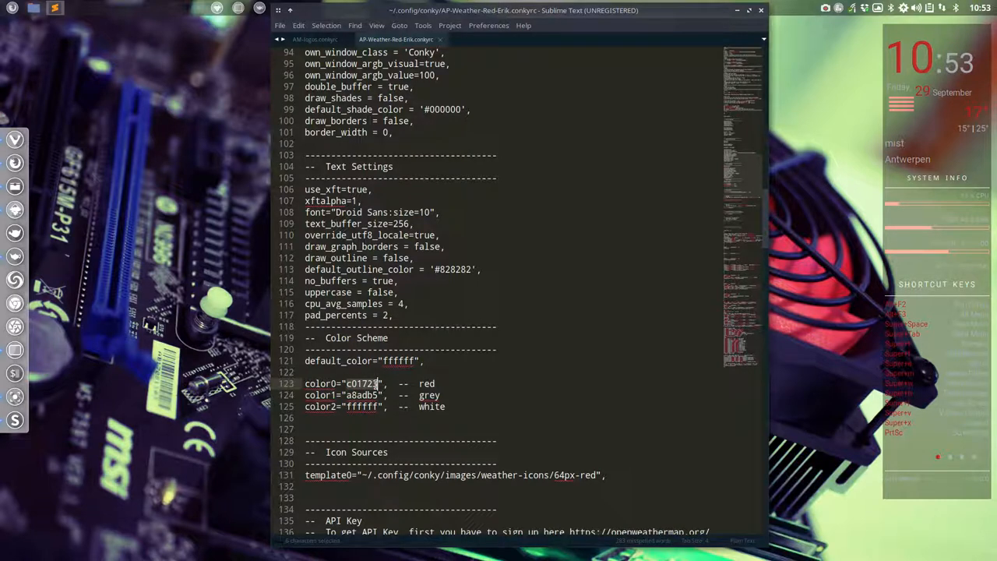
# - Test color0 as FFFFFF, then set it to c01721
pyautogui.write('FFFFFF')
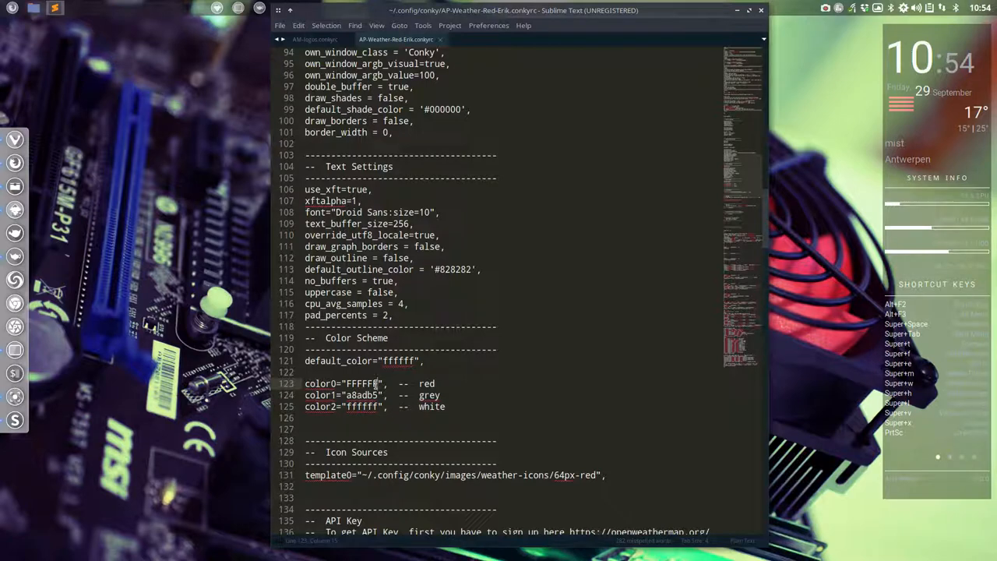
pyautogui.write('c01721')
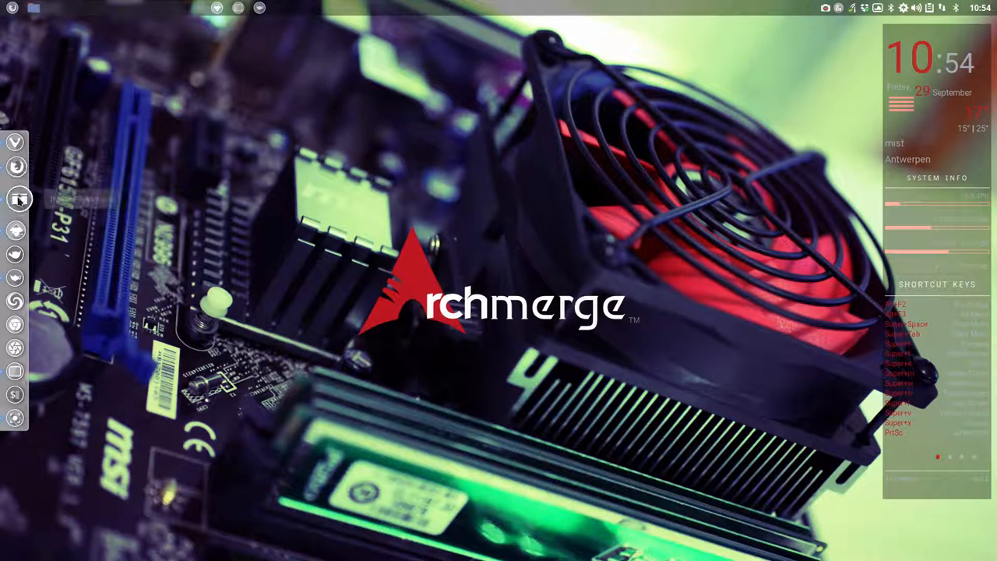
# - Navigate in Thunar to conky/images/weather-icons/64px-red
pyautogui.click(17, 202)
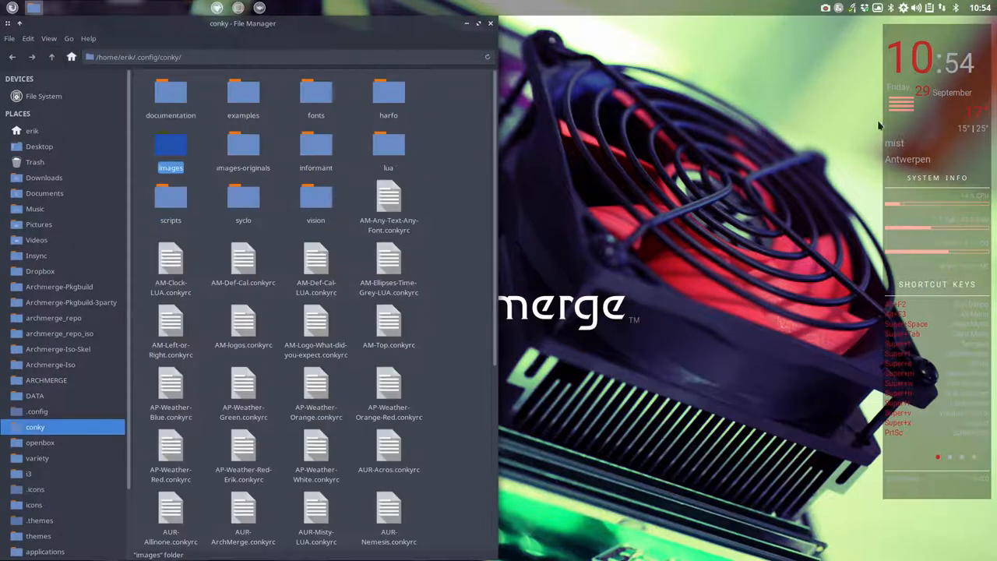
pyautogui.moveTo(194, 153)
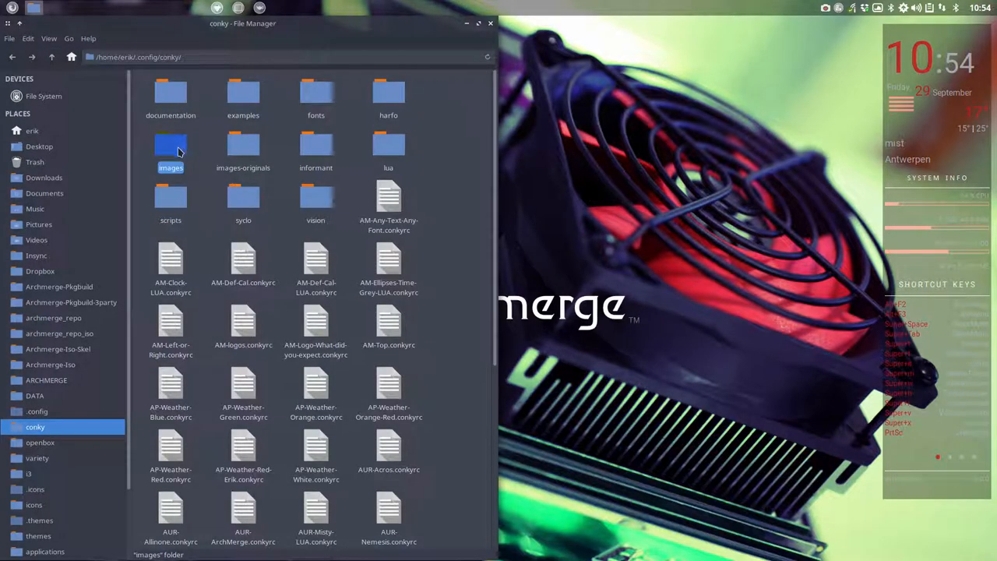
pyautogui.moveTo(197, 150)
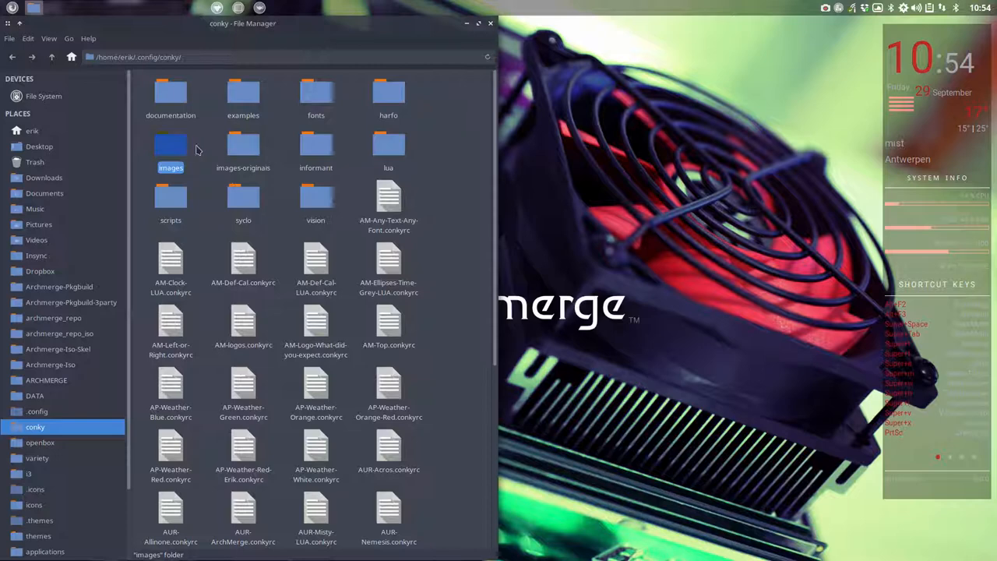
pyautogui.doubleClick(172, 144)
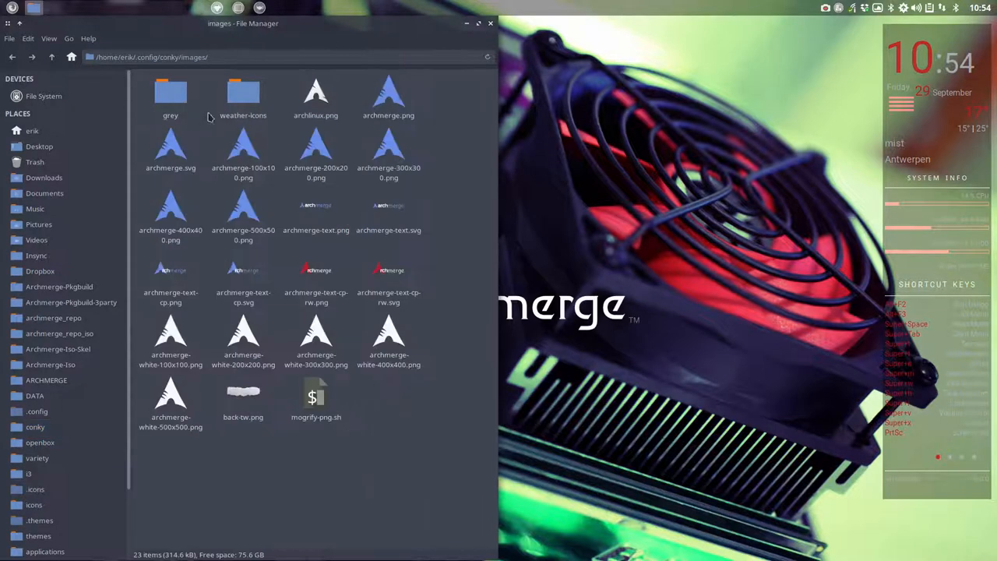
pyautogui.doubleClick(243, 94)
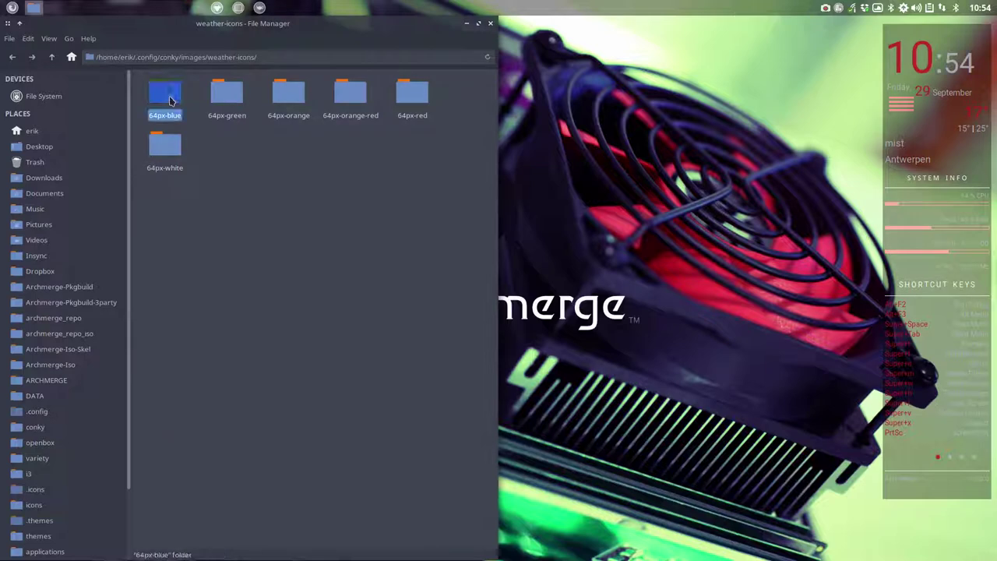
pyautogui.click(412, 93)
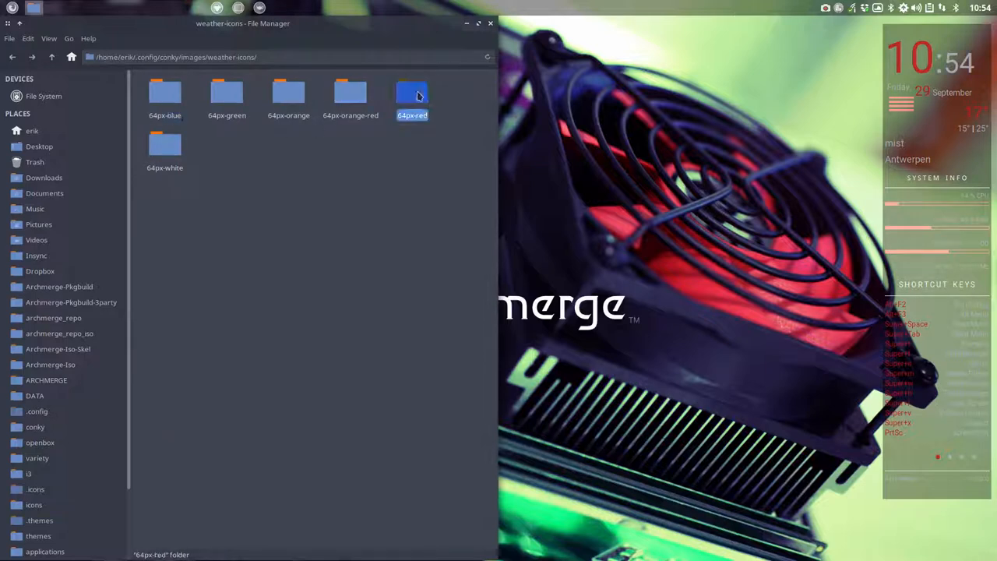
pyautogui.doubleClick(412, 92)
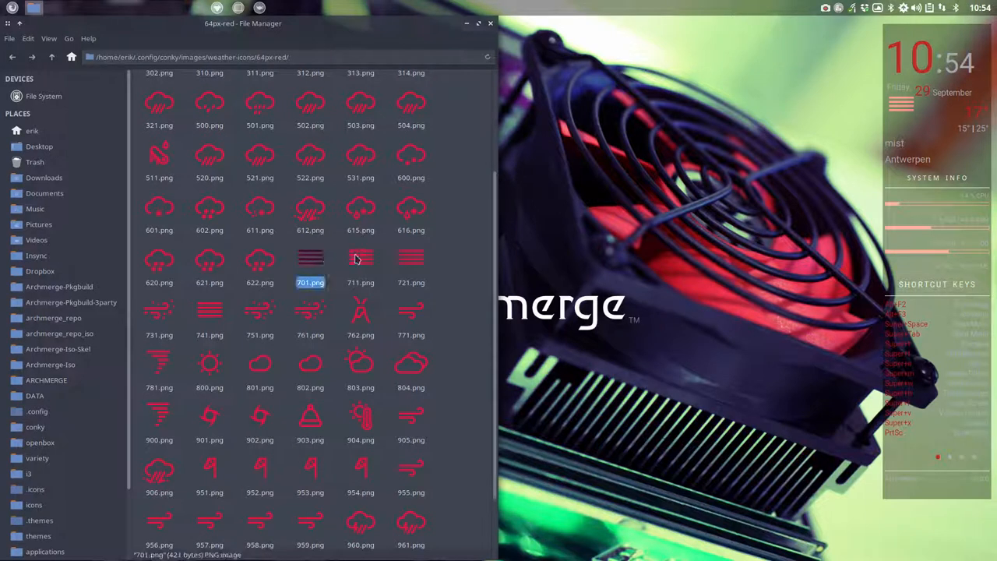
# - Browse the red 64px weather icons, then close Thunar
pyautogui.click(362, 262)
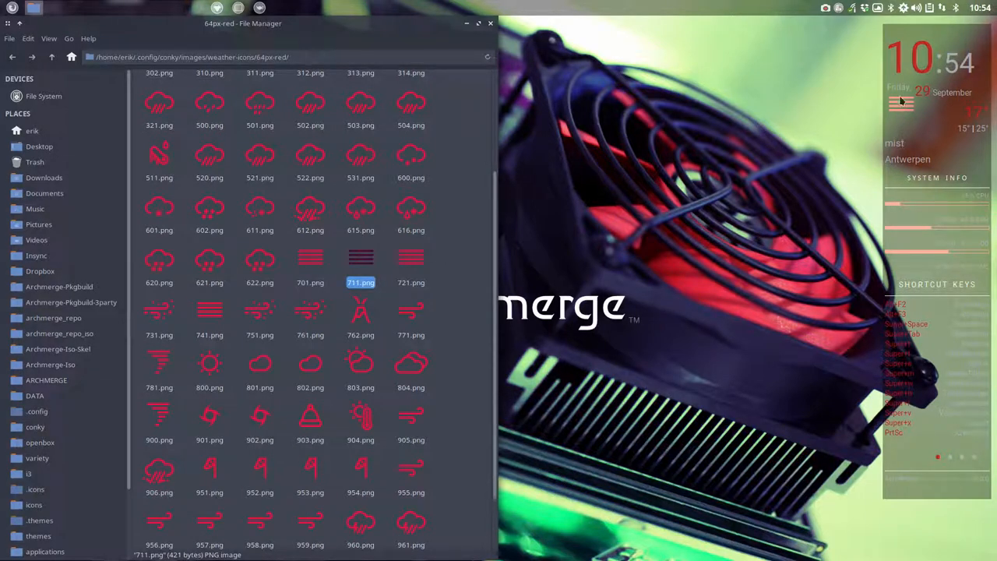
pyautogui.click(310, 312)
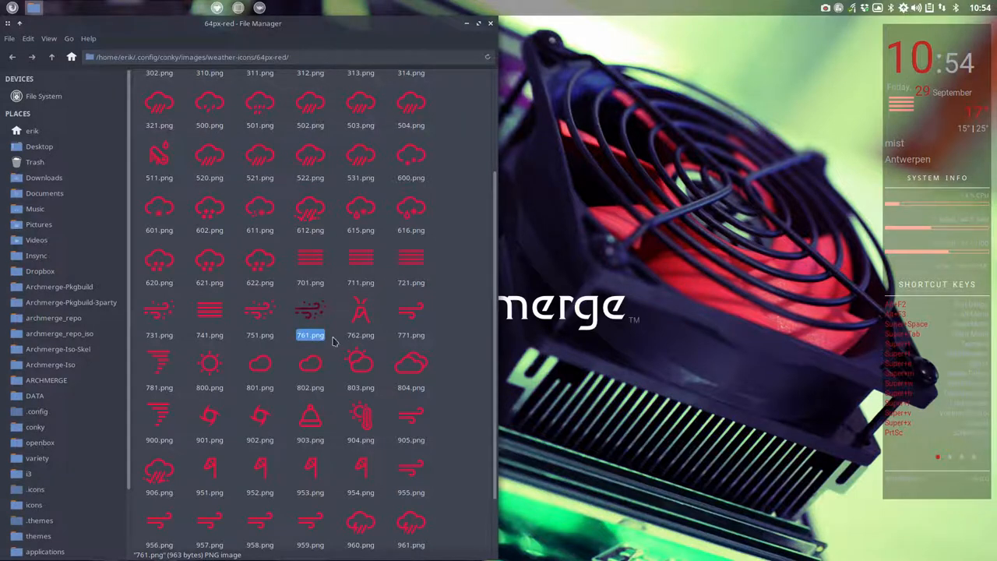
pyautogui.scroll(-3)
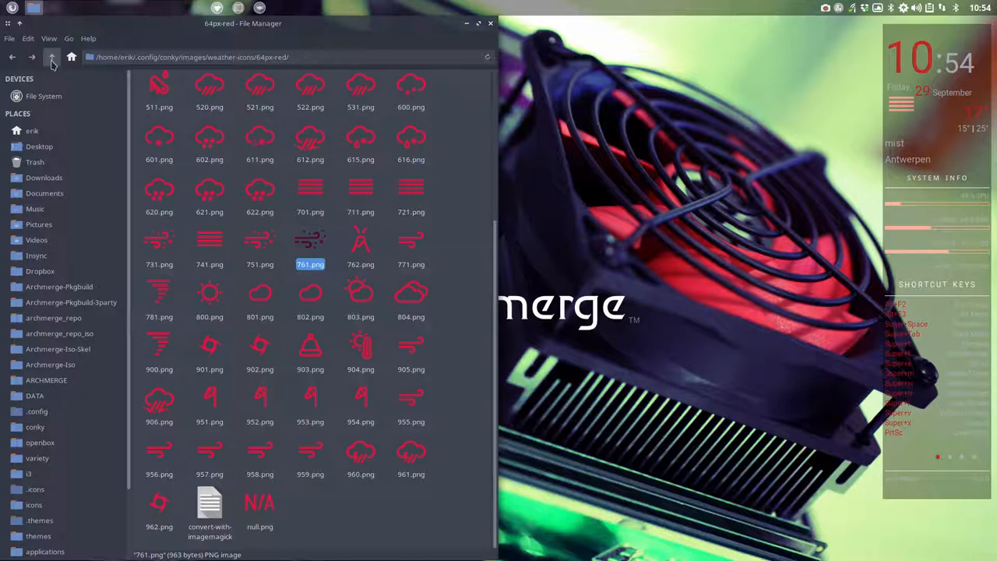
pyautogui.click(53, 59)
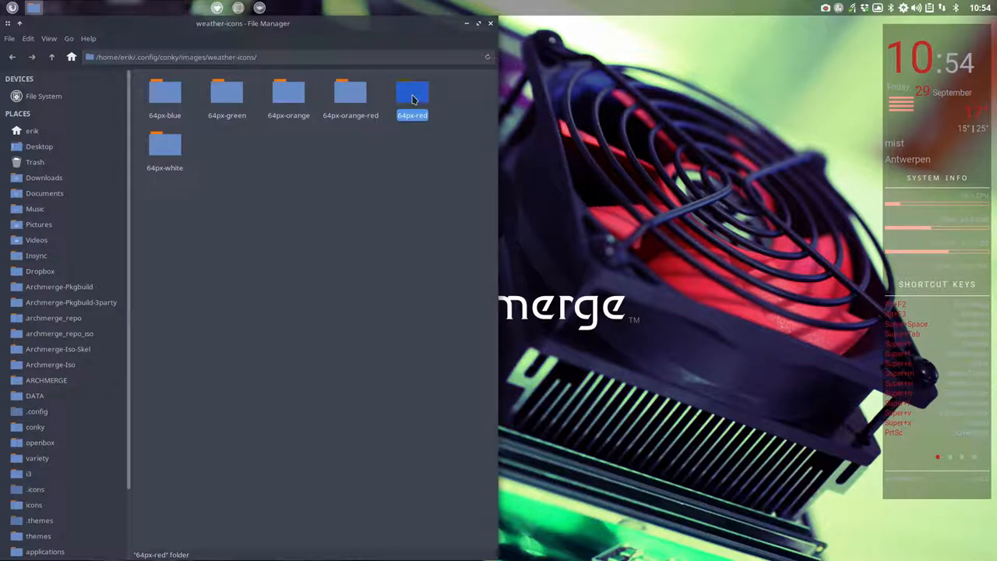
pyautogui.doubleClick(411, 94)
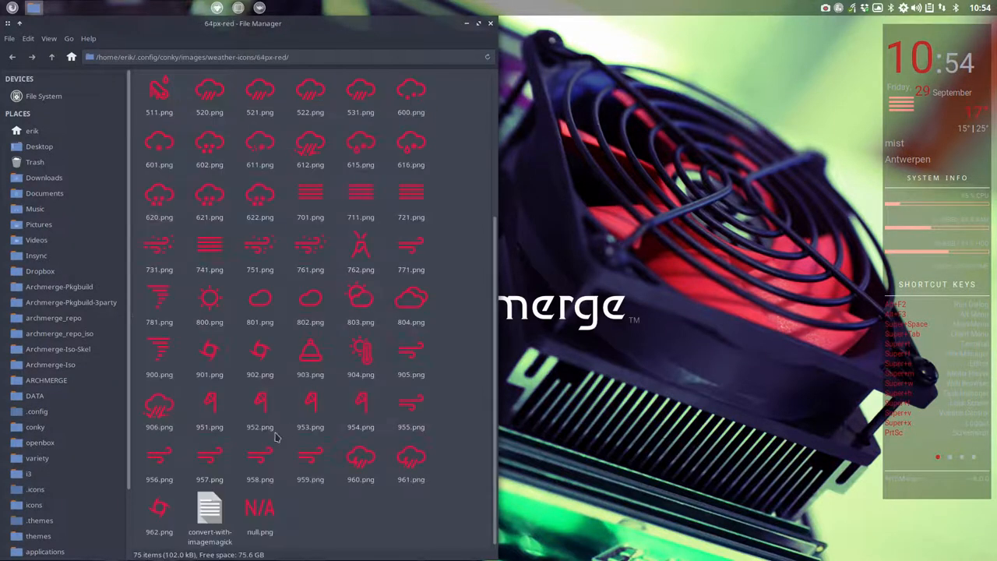
pyautogui.click(209, 506)
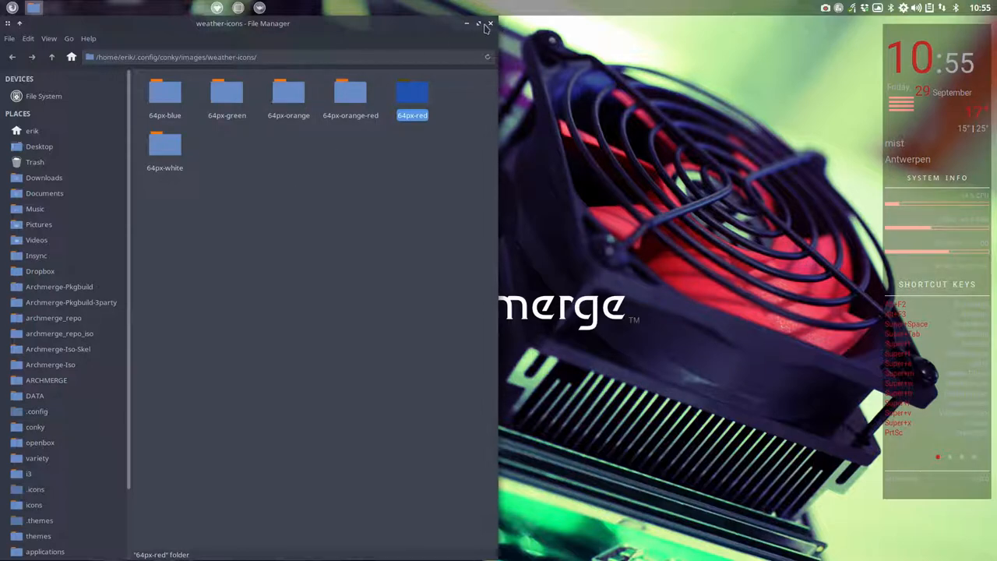
pyautogui.click(486, 21)
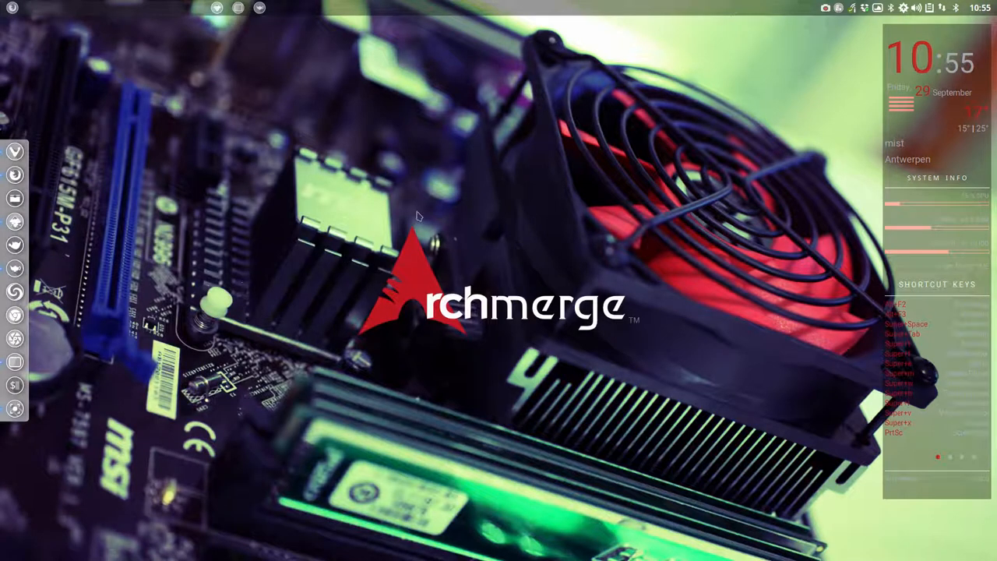
pyautogui.moveTo(418, 299)
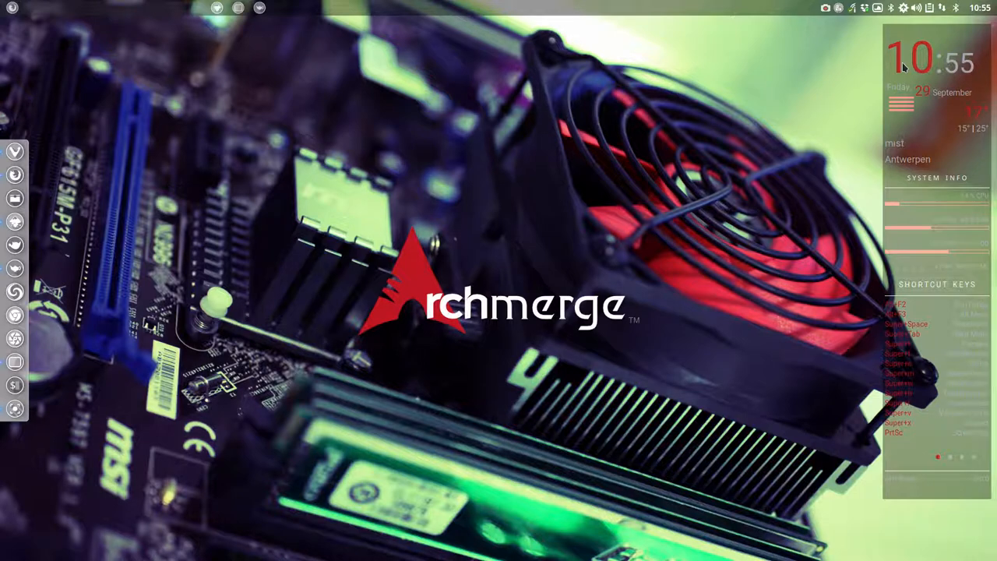
pyautogui.moveTo(343, 165)
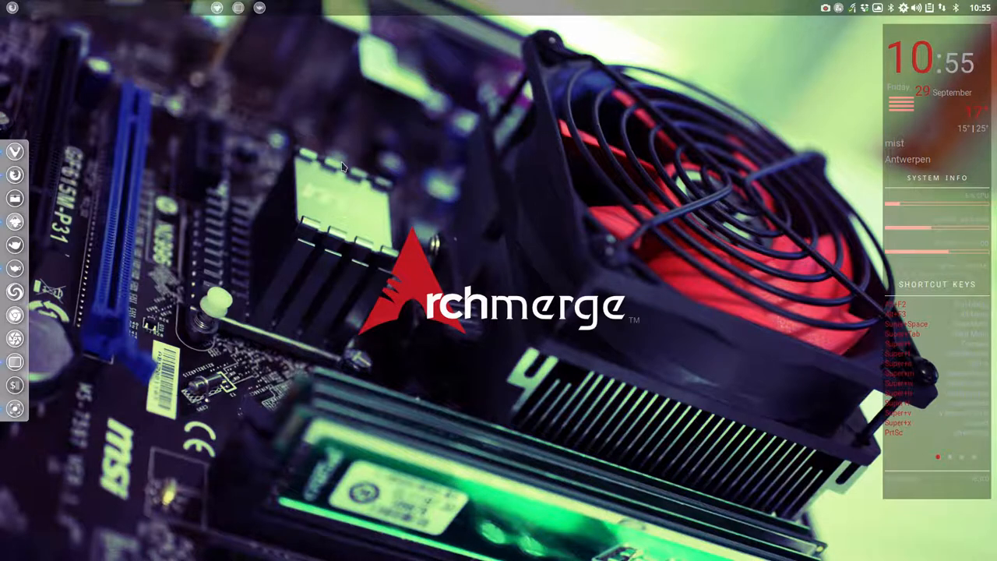
pyautogui.rightClick(343, 168)
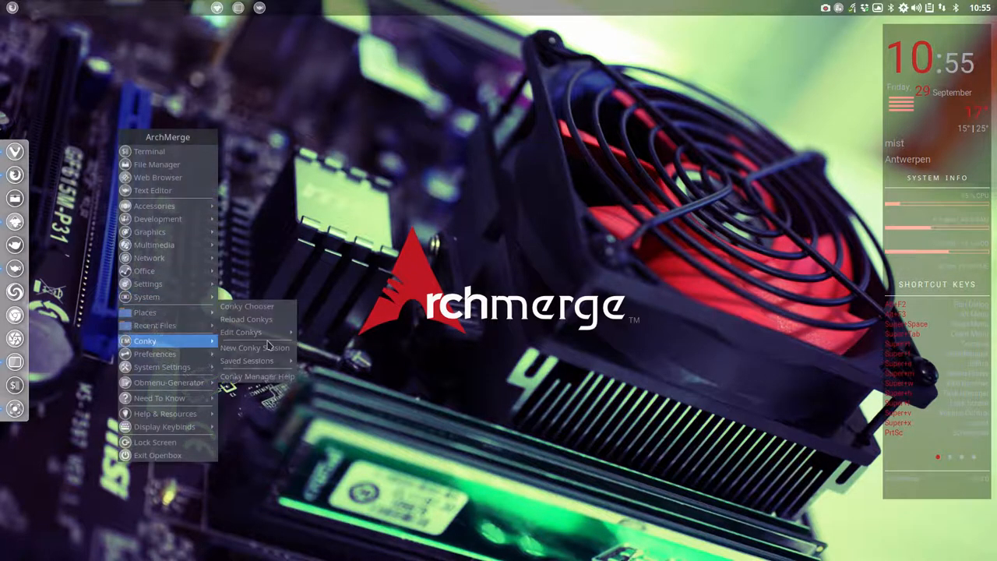
pyautogui.click(271, 312)
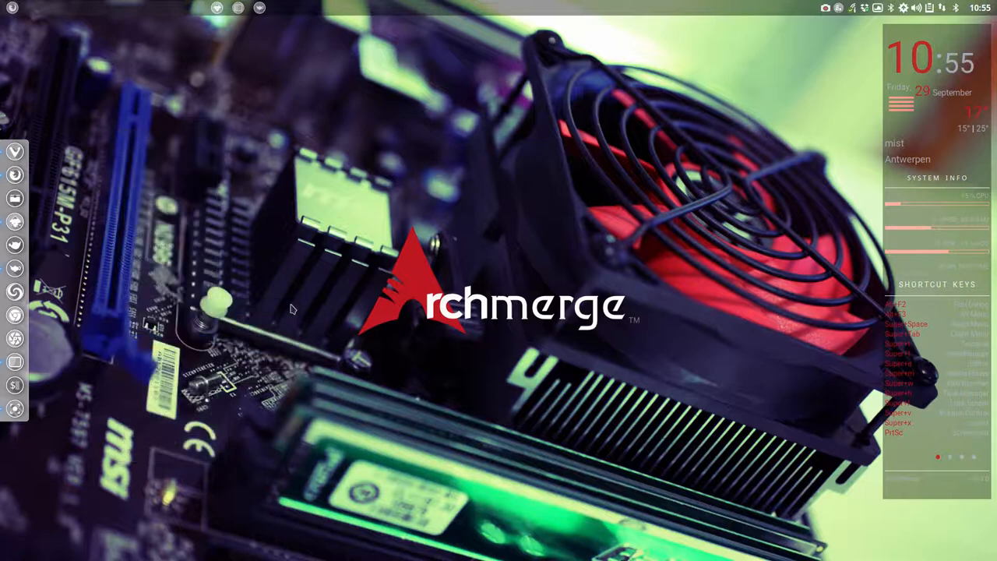